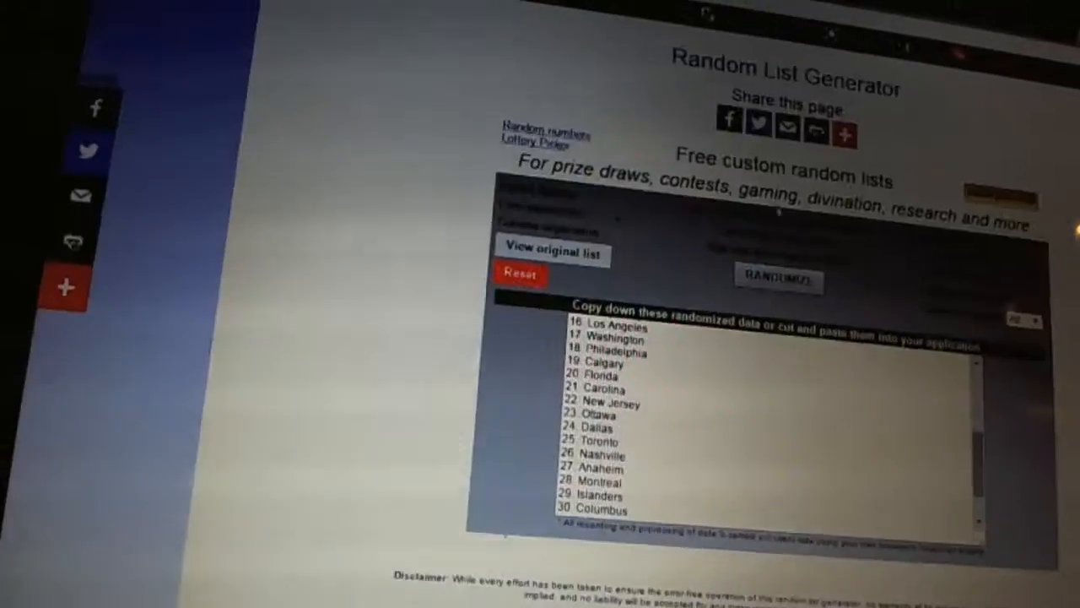
# Reshuffle the team names with RANDOMIZE and select the whole randomized output list
pyautogui.click(776, 280)
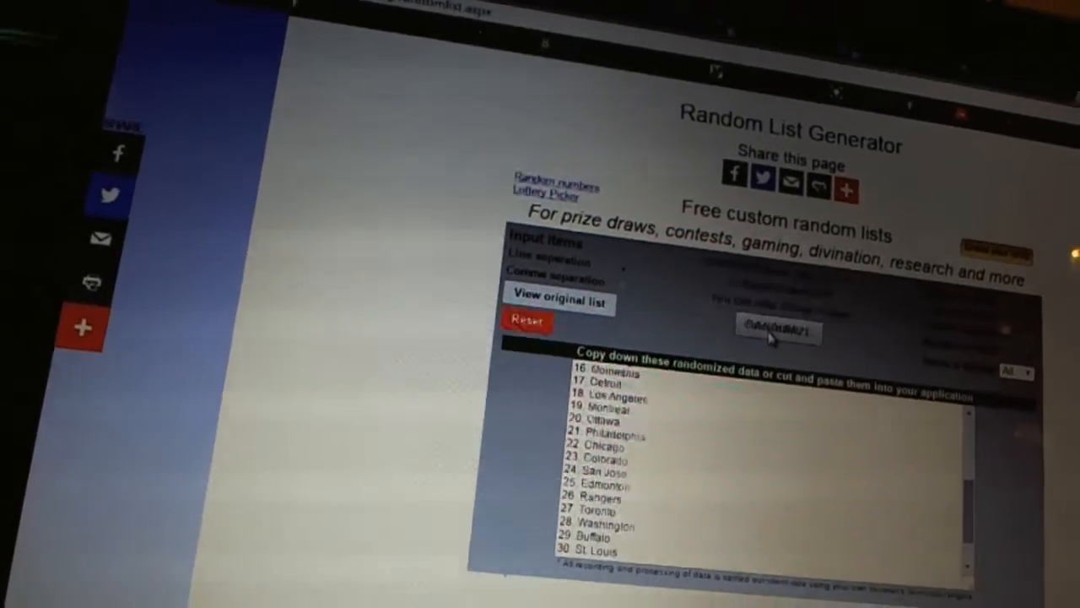
pyautogui.click(778, 329)
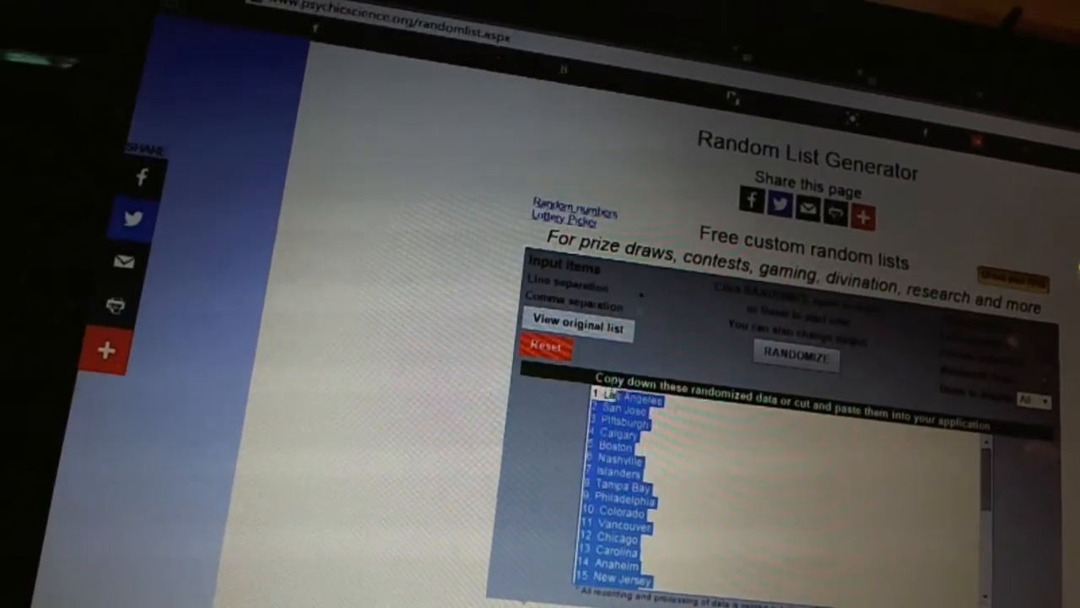